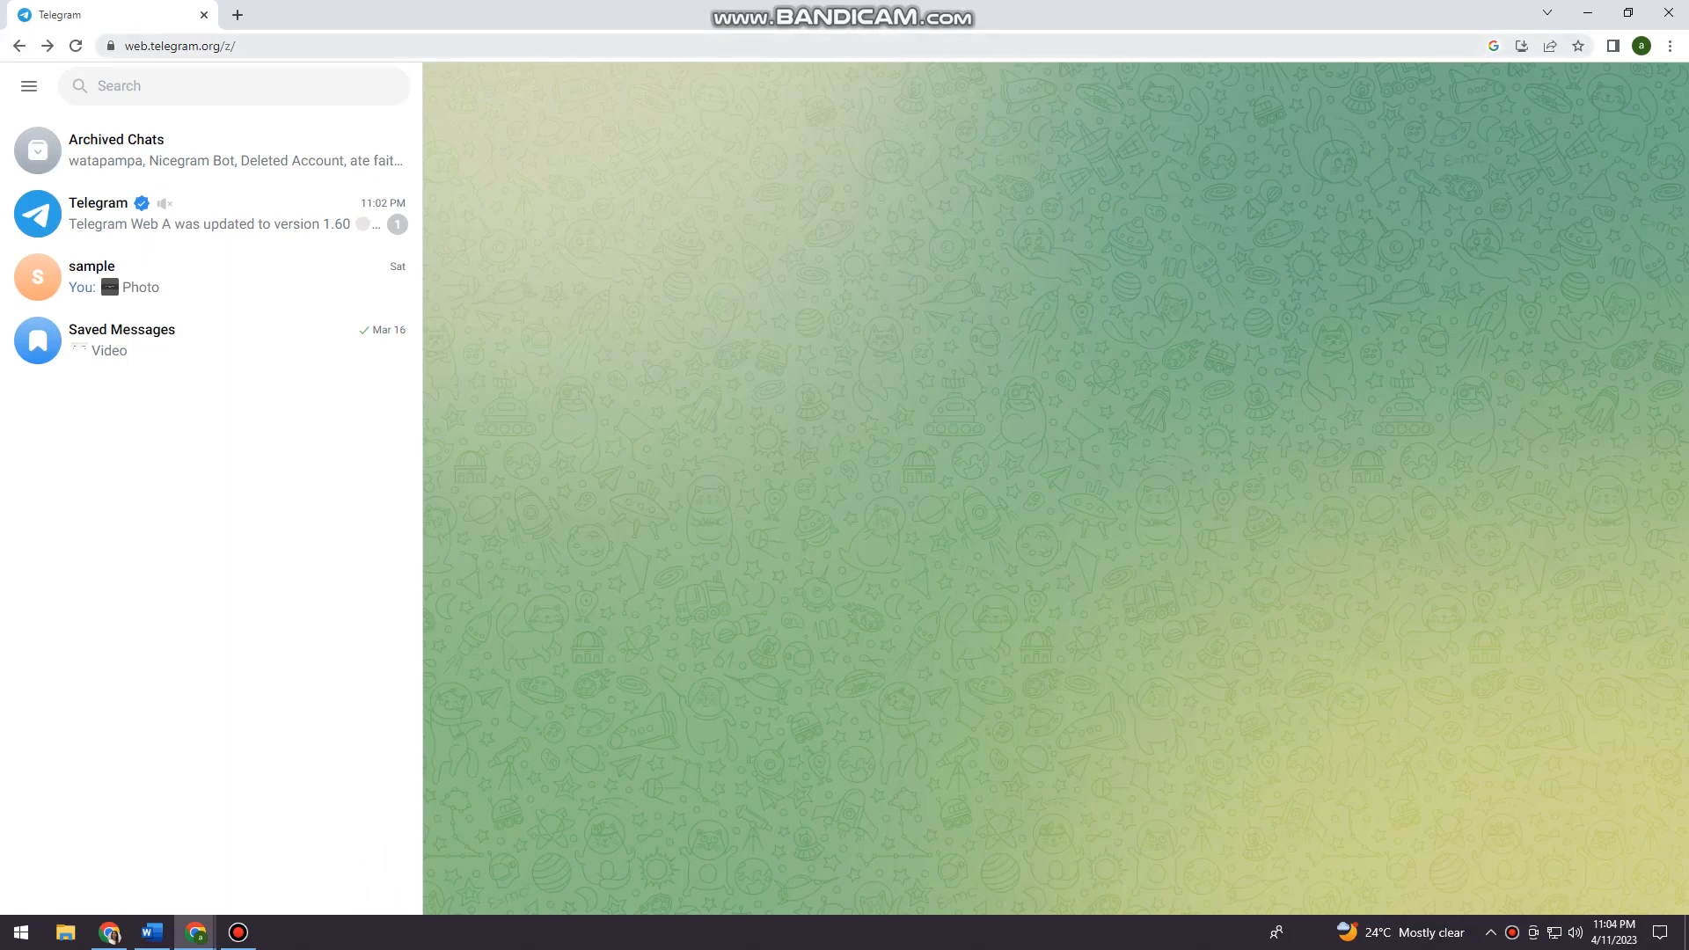
Step: Leave the chat list through the main menu toward the account settings
click(215, 46)
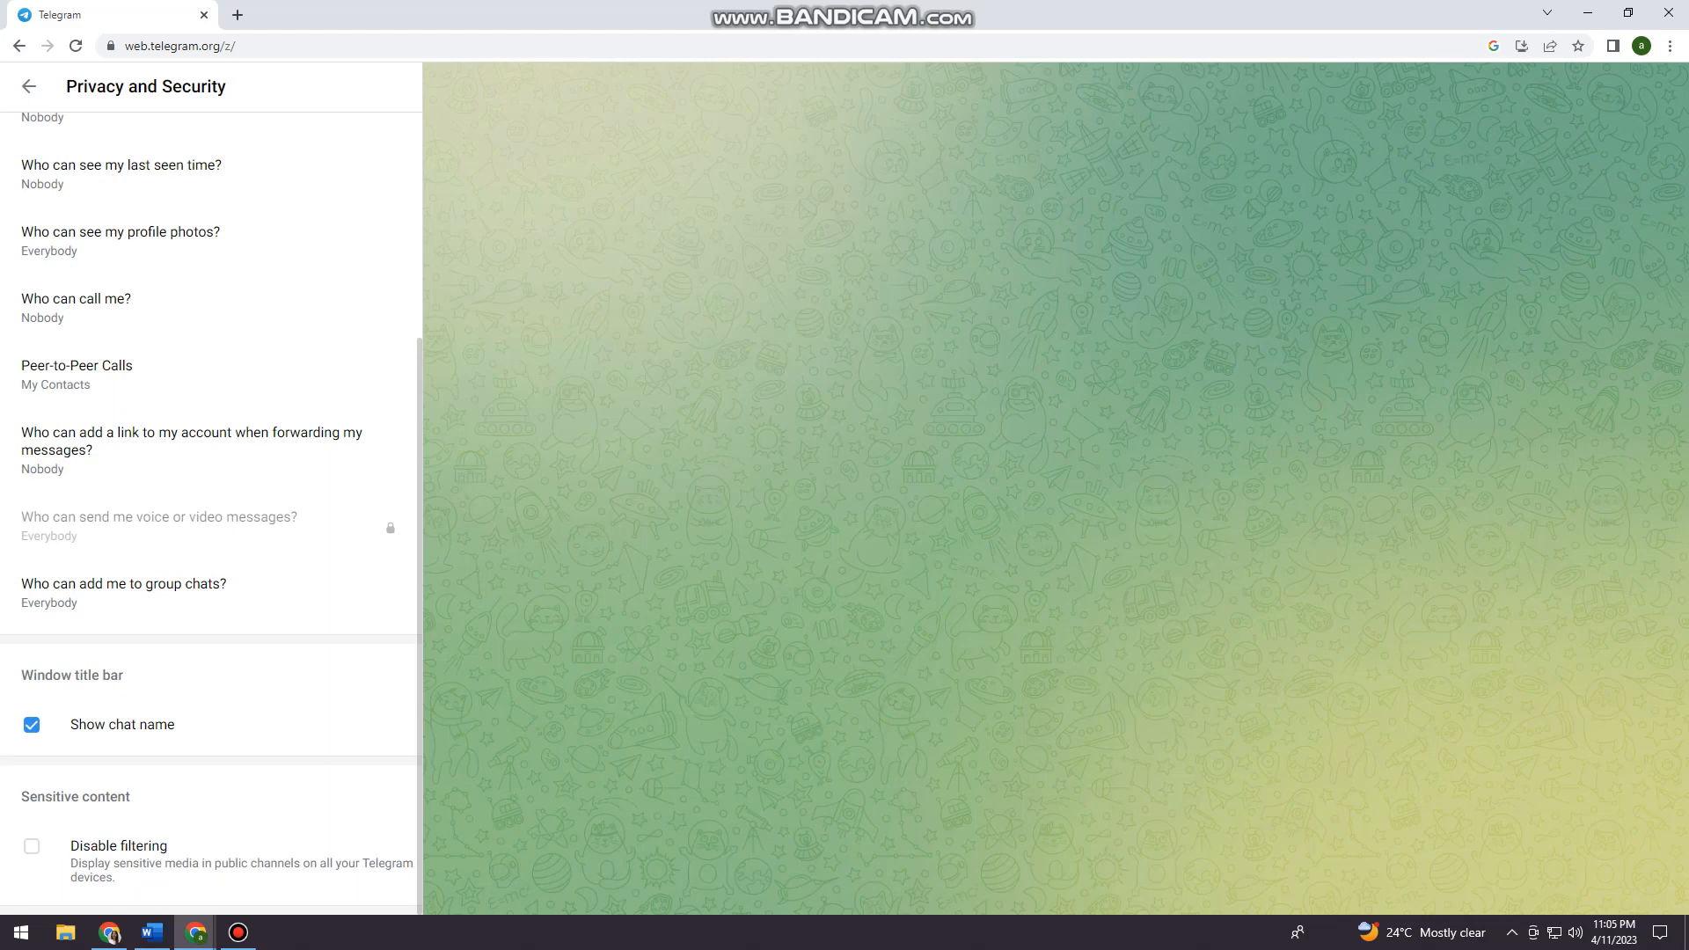
Step: Check 'Disable filtering' under Sensitive content so public-channel sensitive media is shown
click(32, 846)
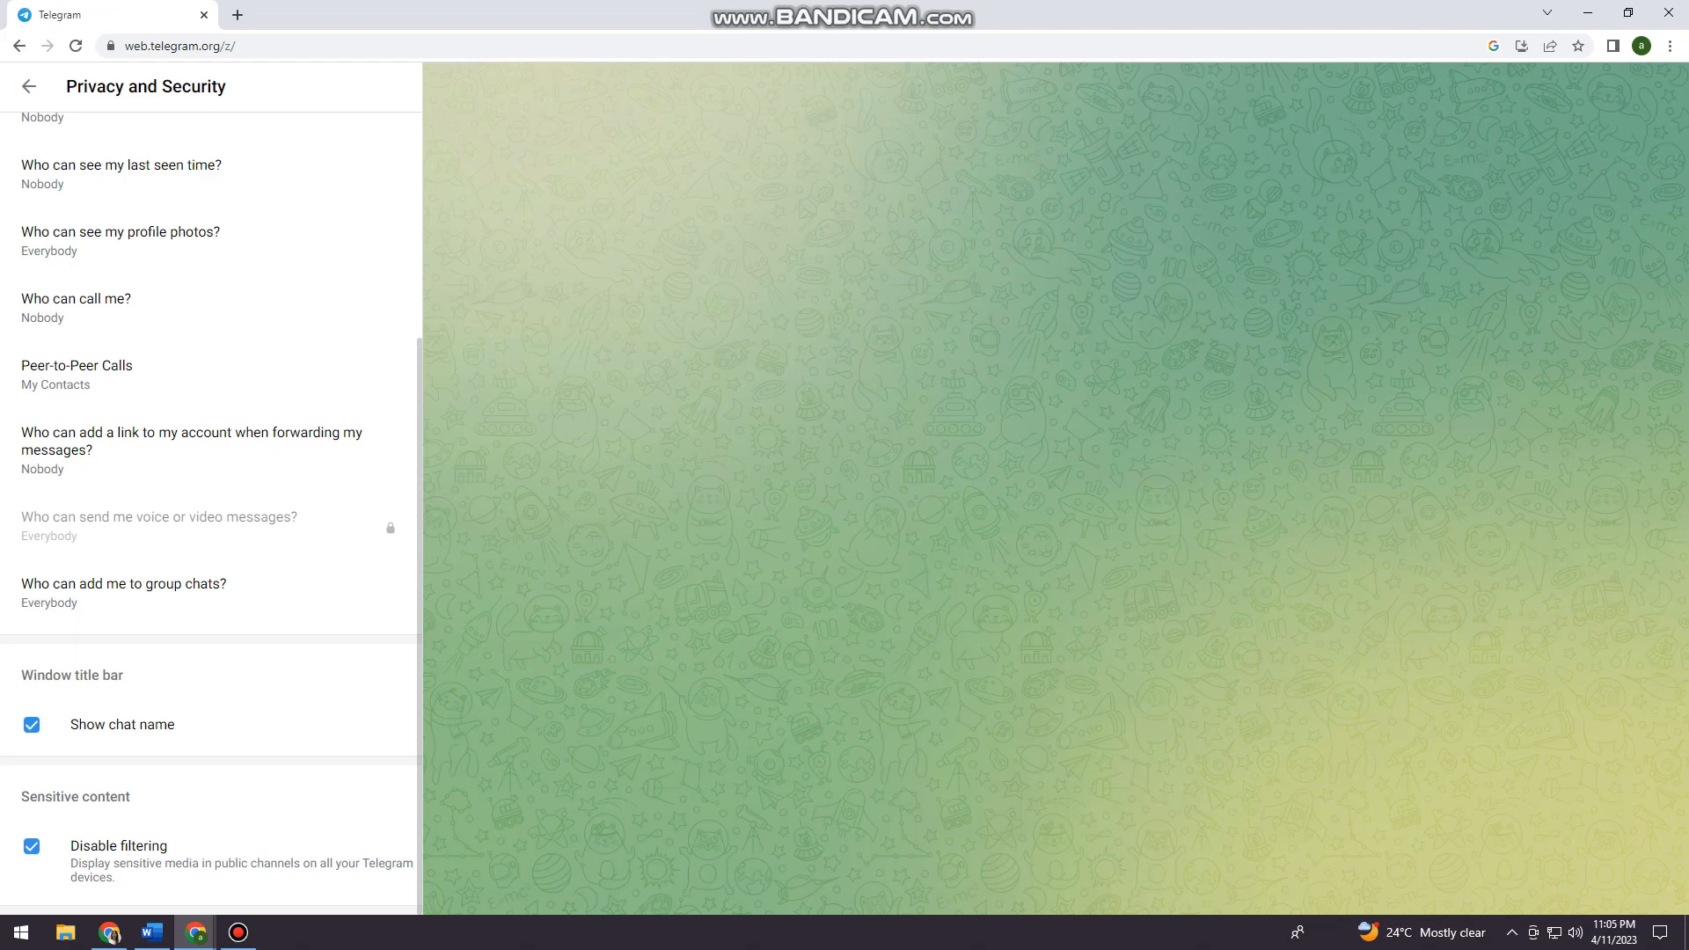